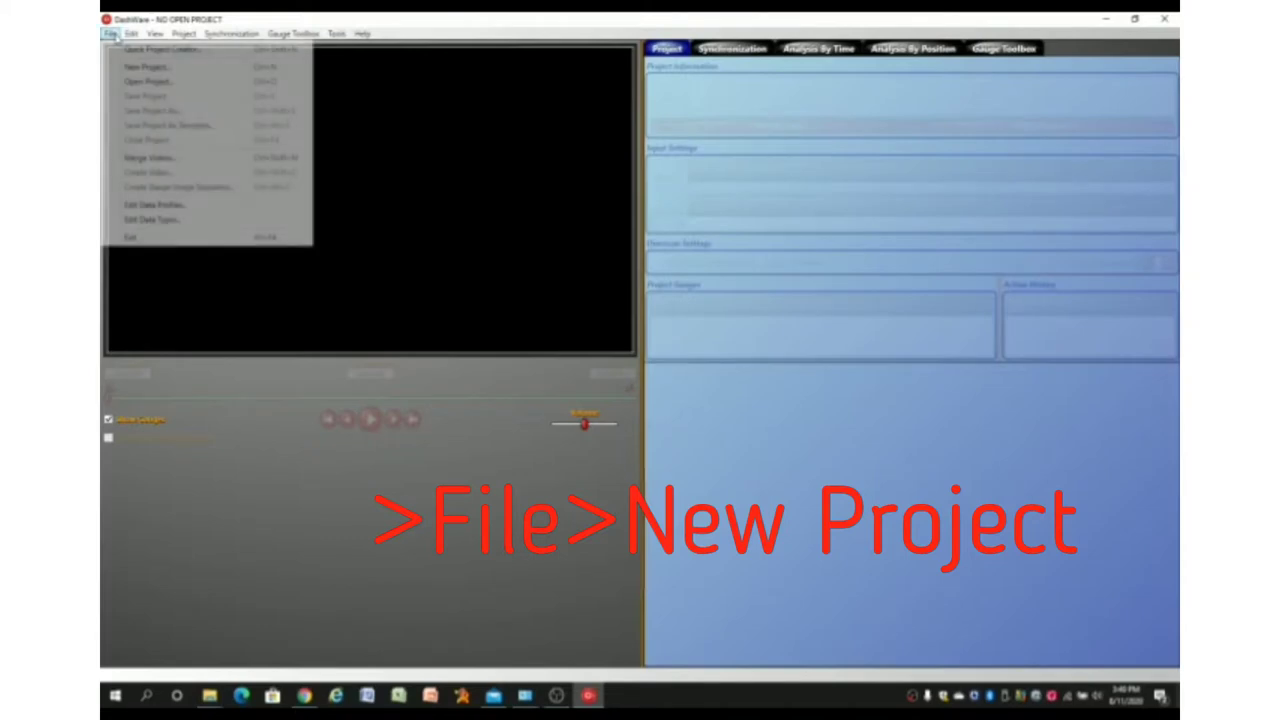
# - Create a new project '2020-08-11 DashWare Project 2' from the GoPro template
pyautogui.click(148, 66)
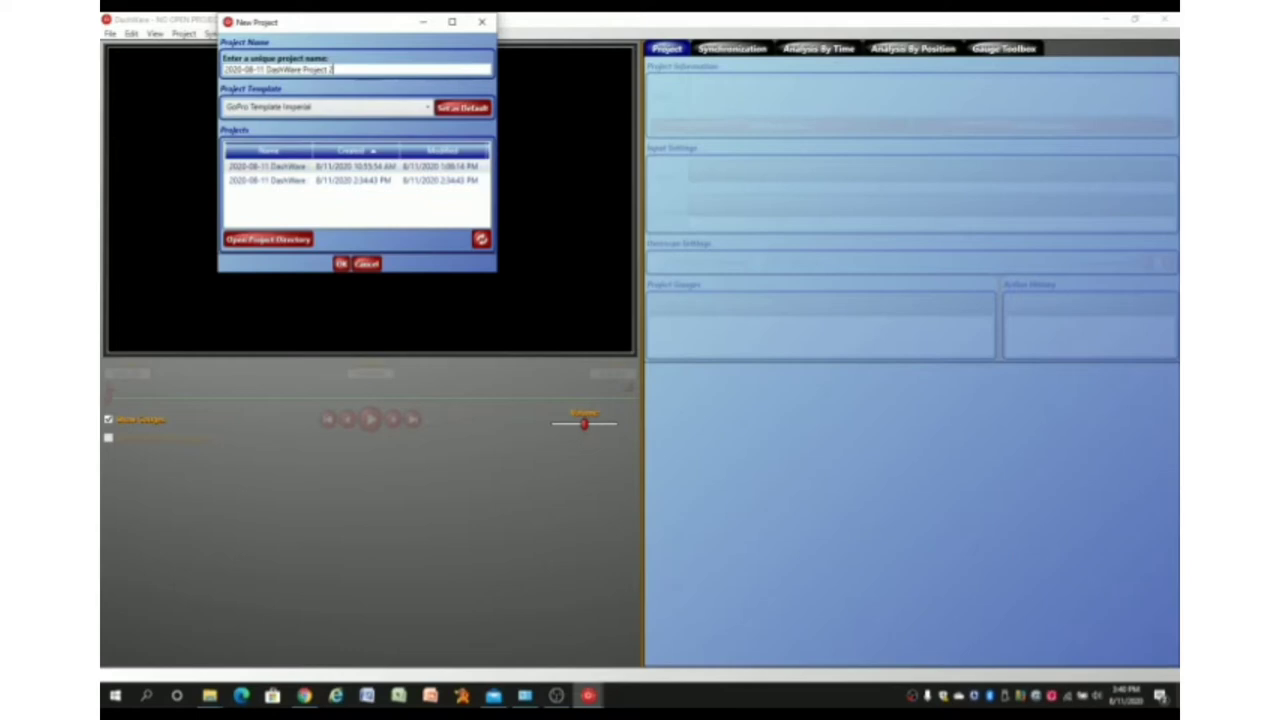
pyautogui.click(340, 264)
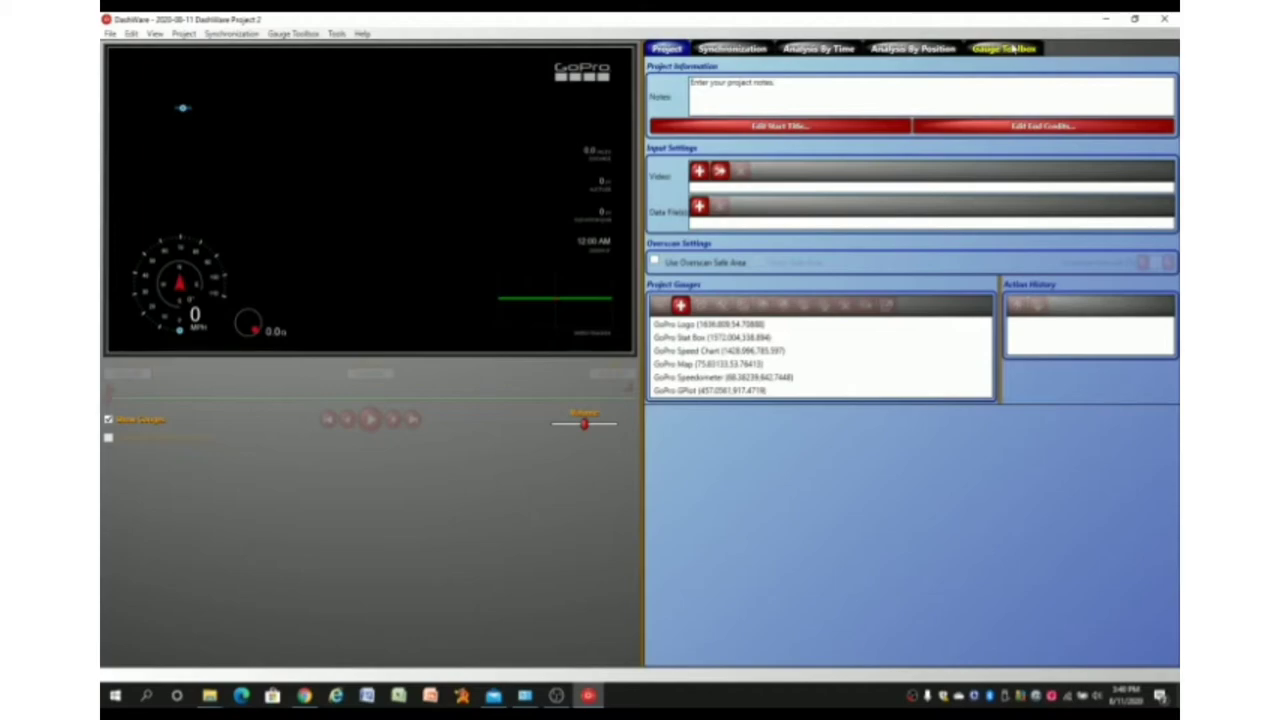
# - Add instrument cluster, GPS map and tach gauges from the Gauge Toolbox and arrange them lower right
pyautogui.click(1004, 48)
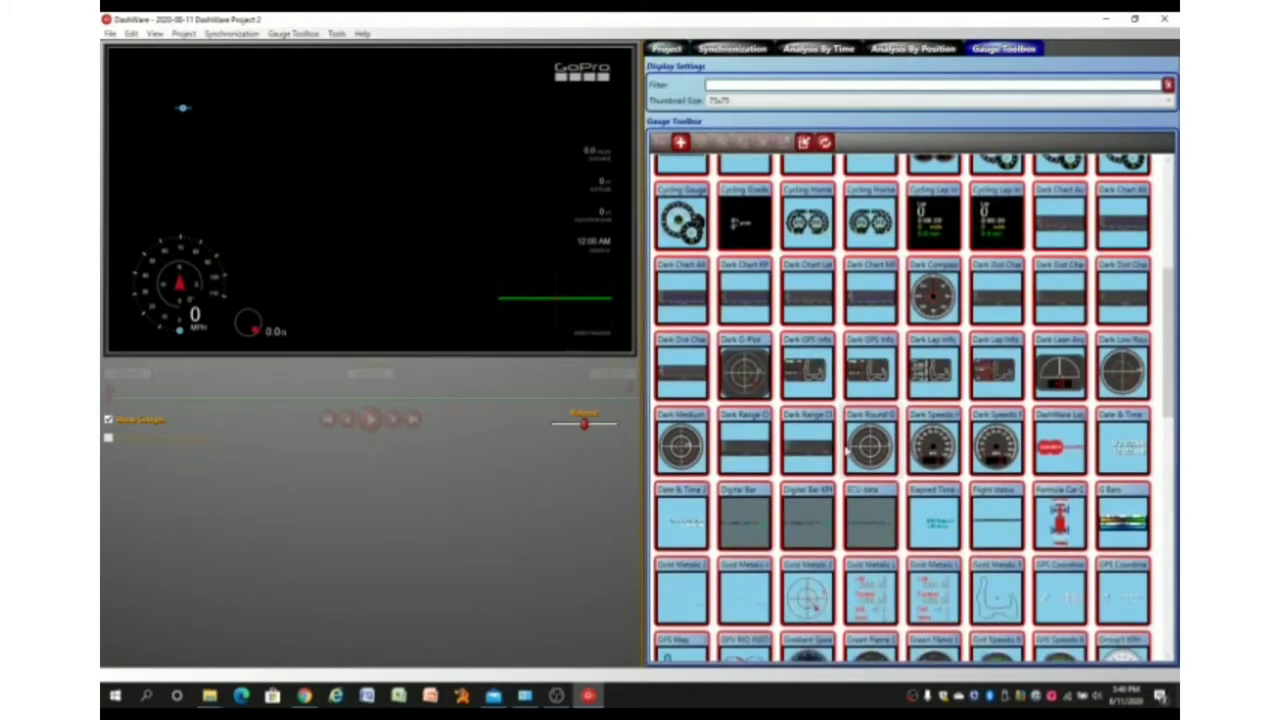
pyautogui.scroll(-3)
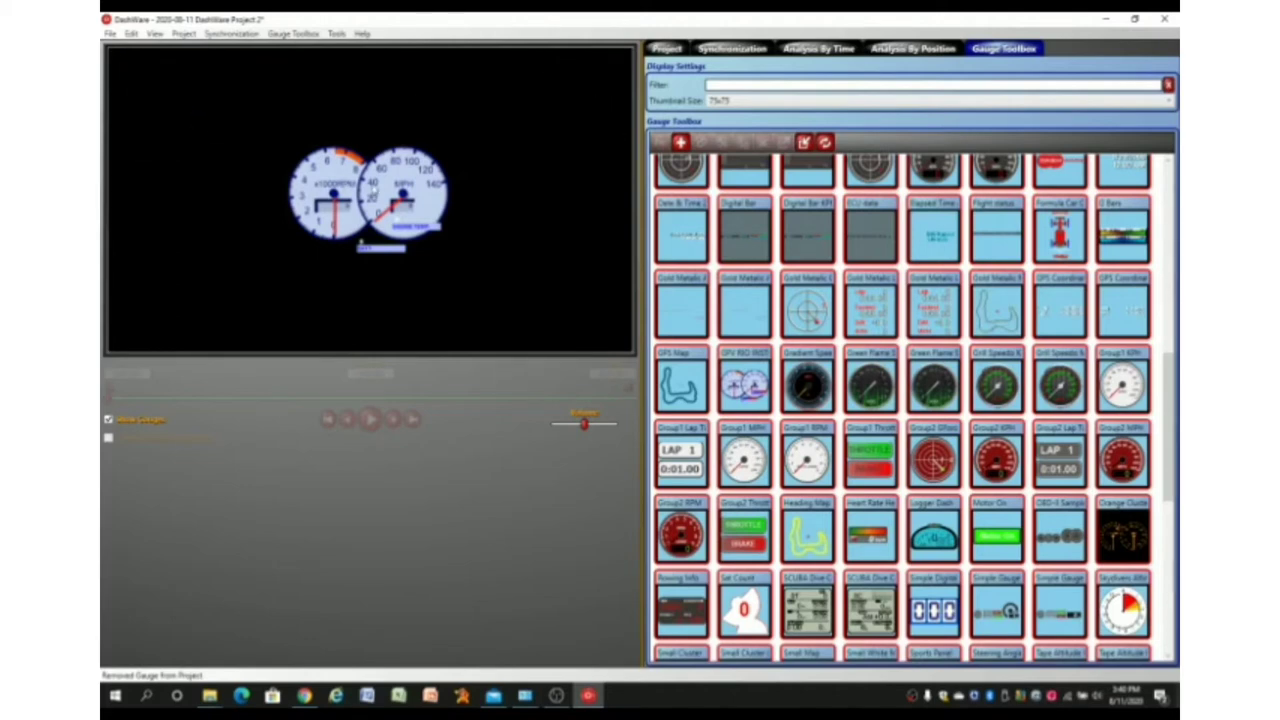
pyautogui.moveTo(364, 190); pyautogui.dragTo(532, 284)
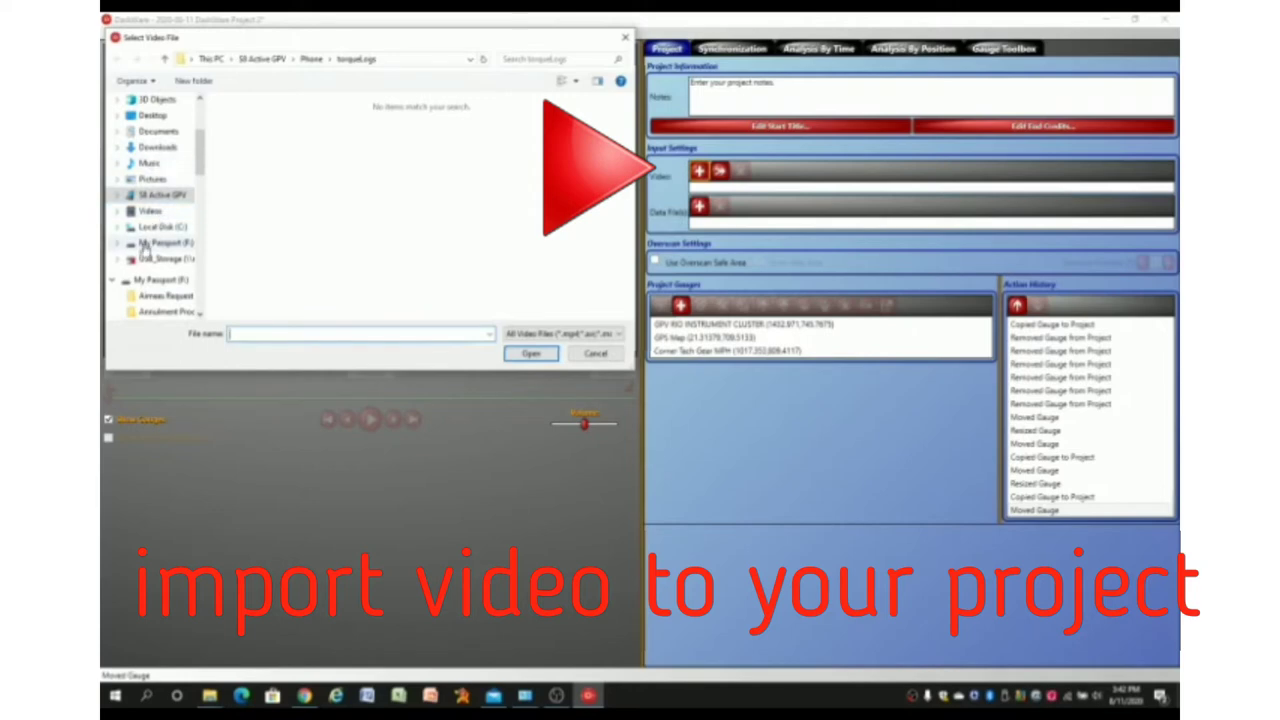
# - Import the dashcam clip from My Passport > Pictures > Galaxy S8 as the project video
pyautogui.click(160, 242)
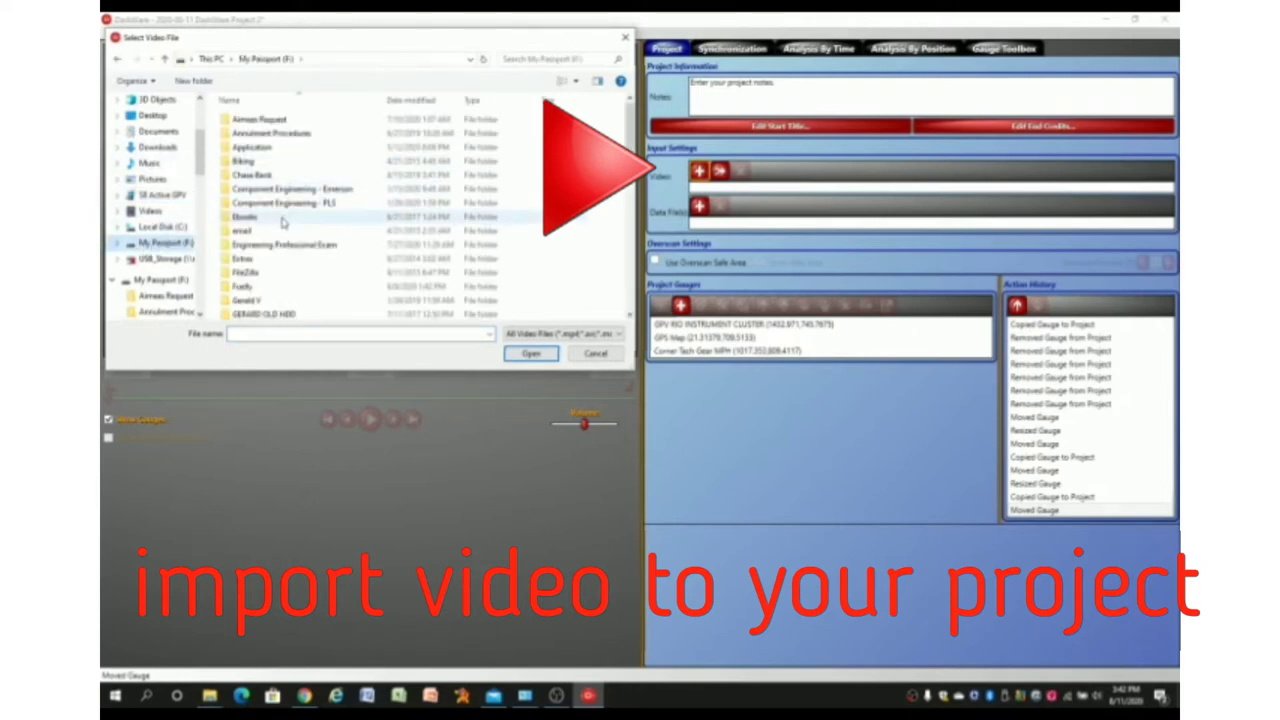
pyautogui.scroll(-3)
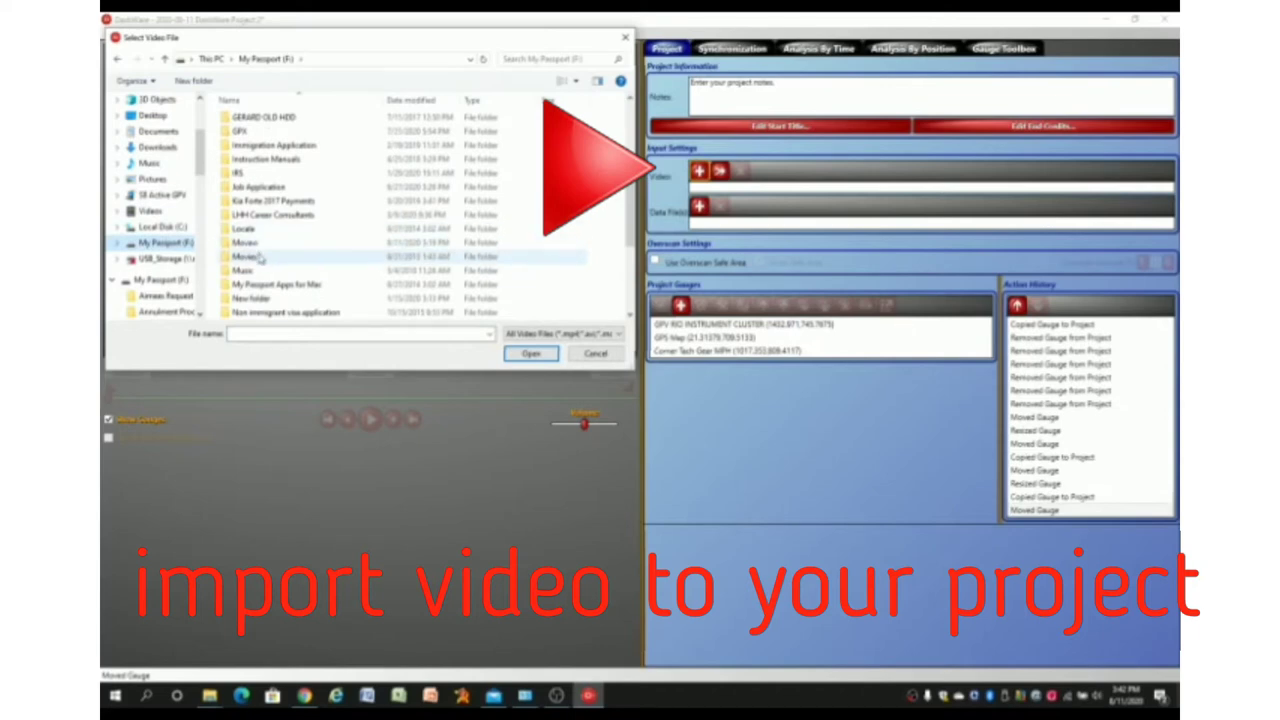
pyautogui.scroll(-3)
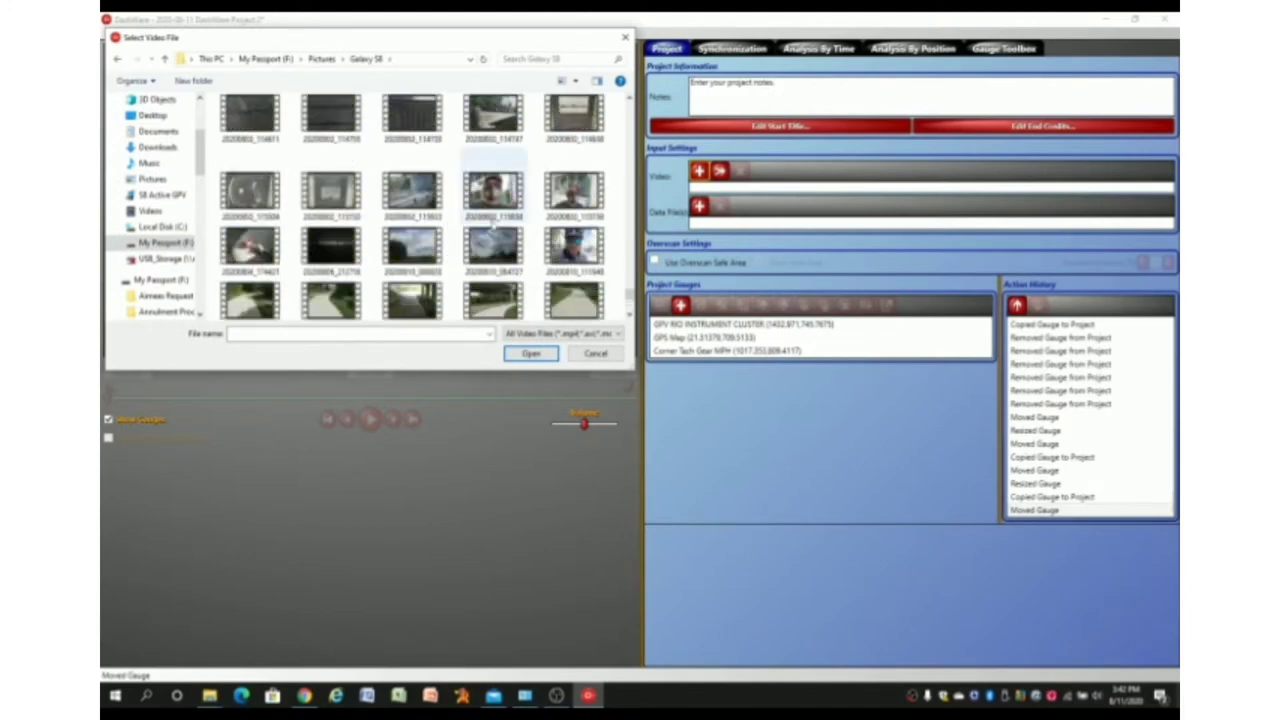
pyautogui.click(532, 352)
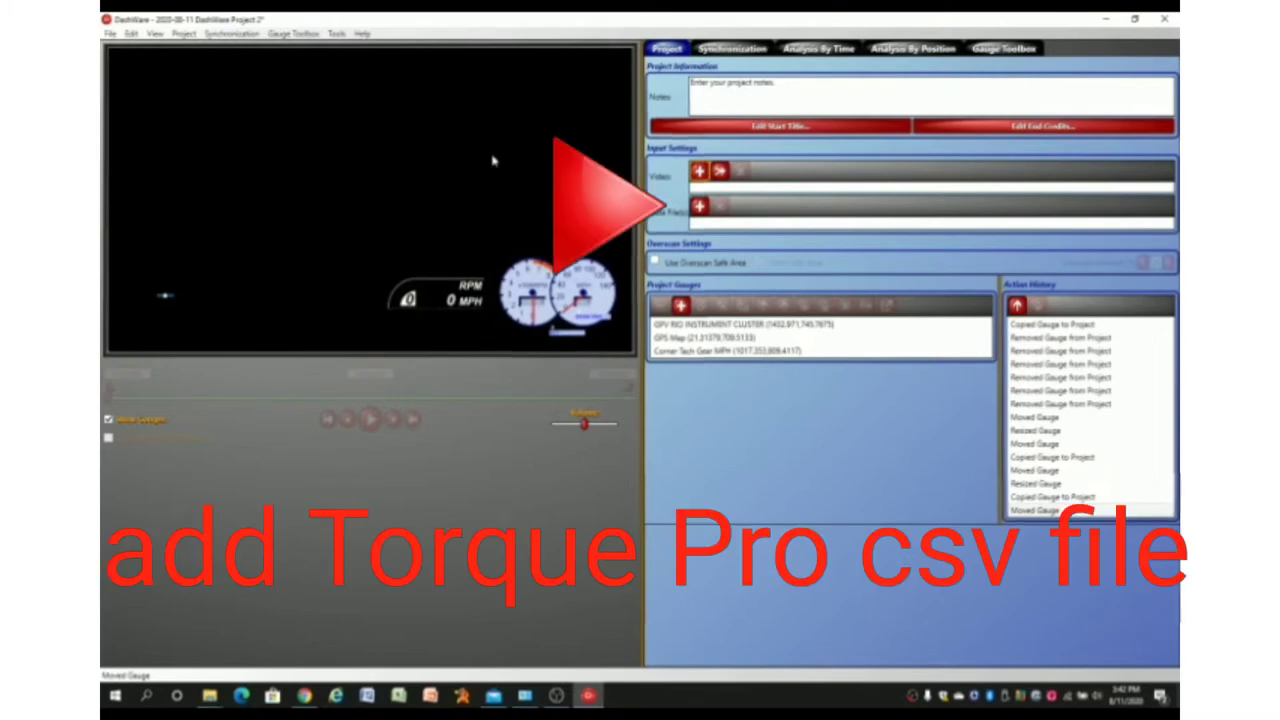
# - Add a data file using the Torque data profile
pyautogui.click(700, 172)
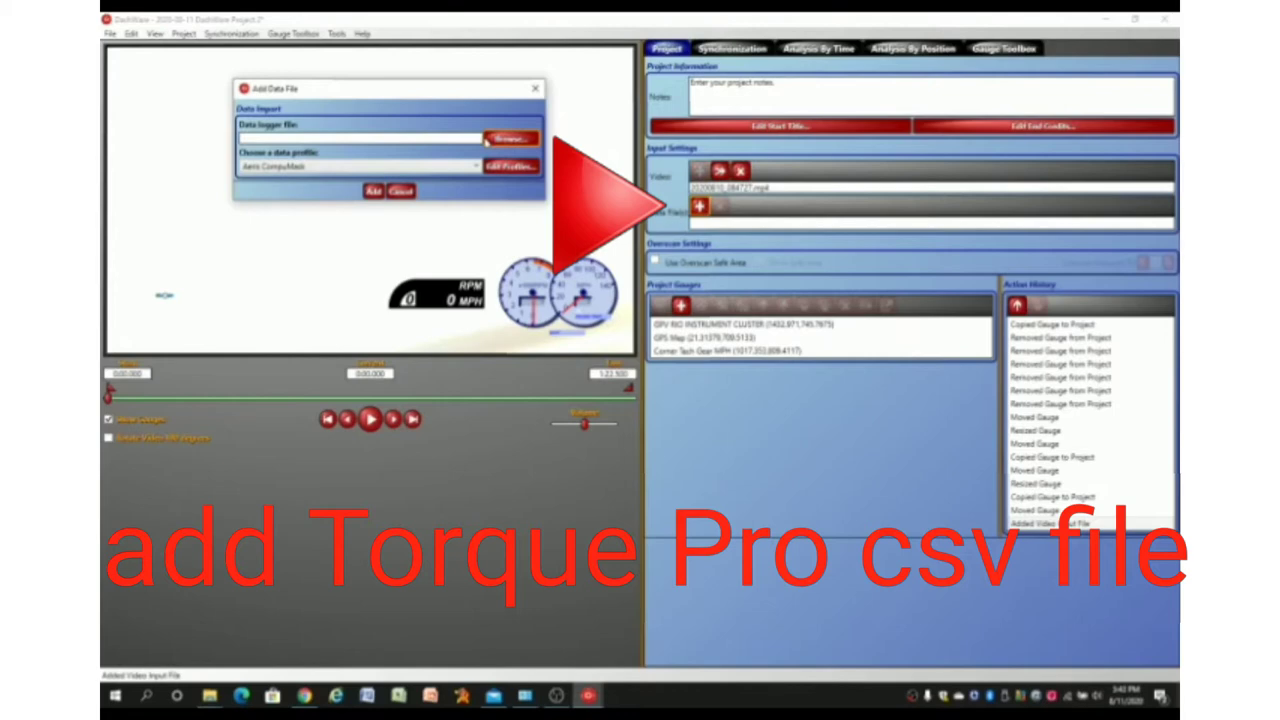
pyautogui.click(476, 164)
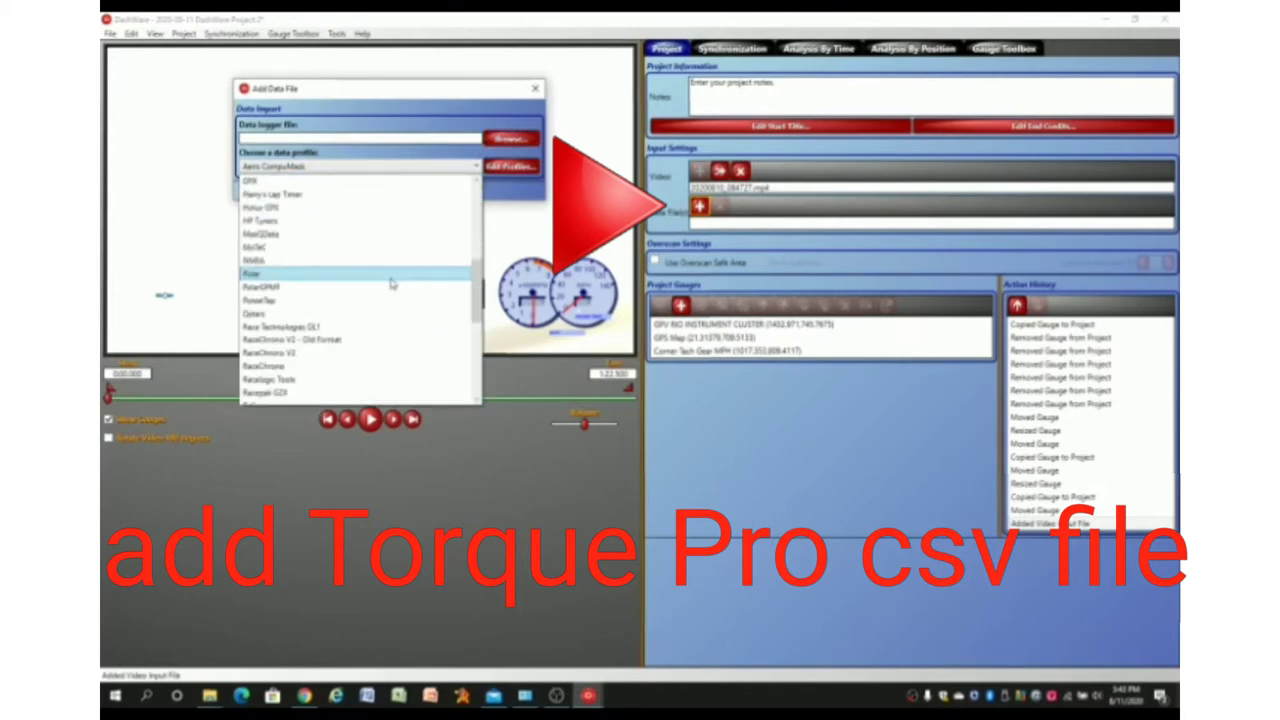
pyautogui.scroll(-3)
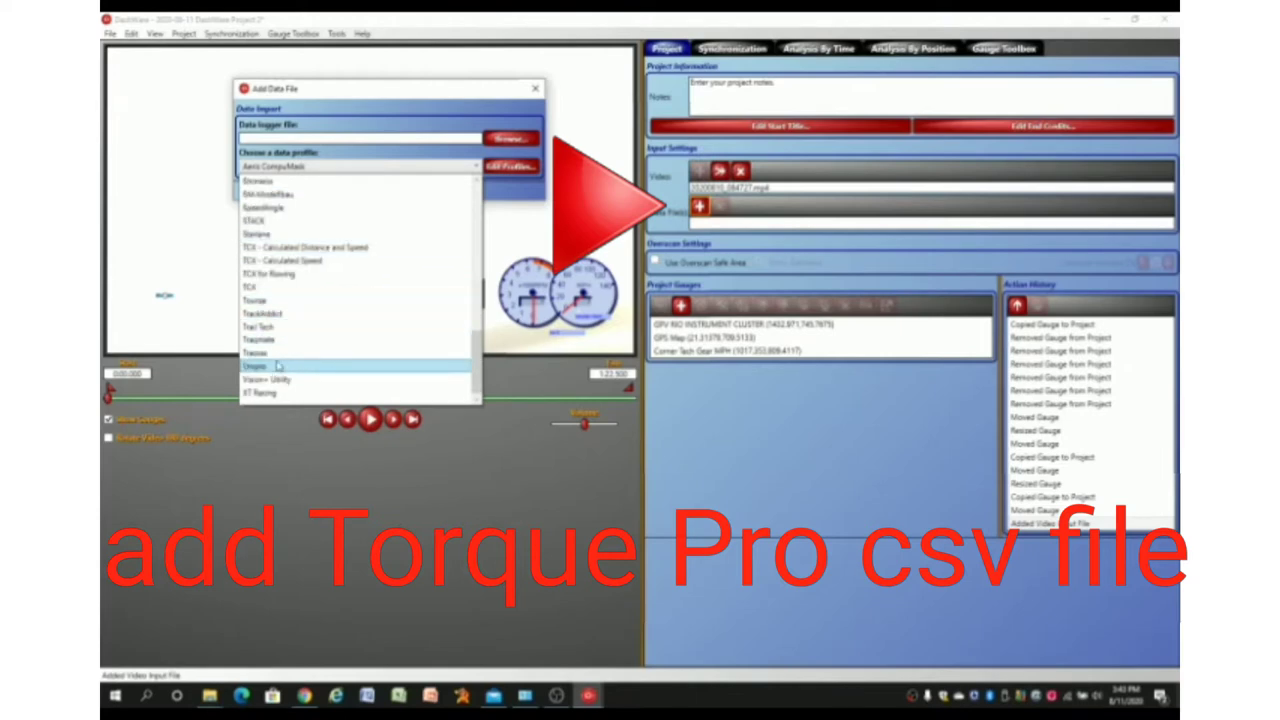
pyautogui.click(256, 300)
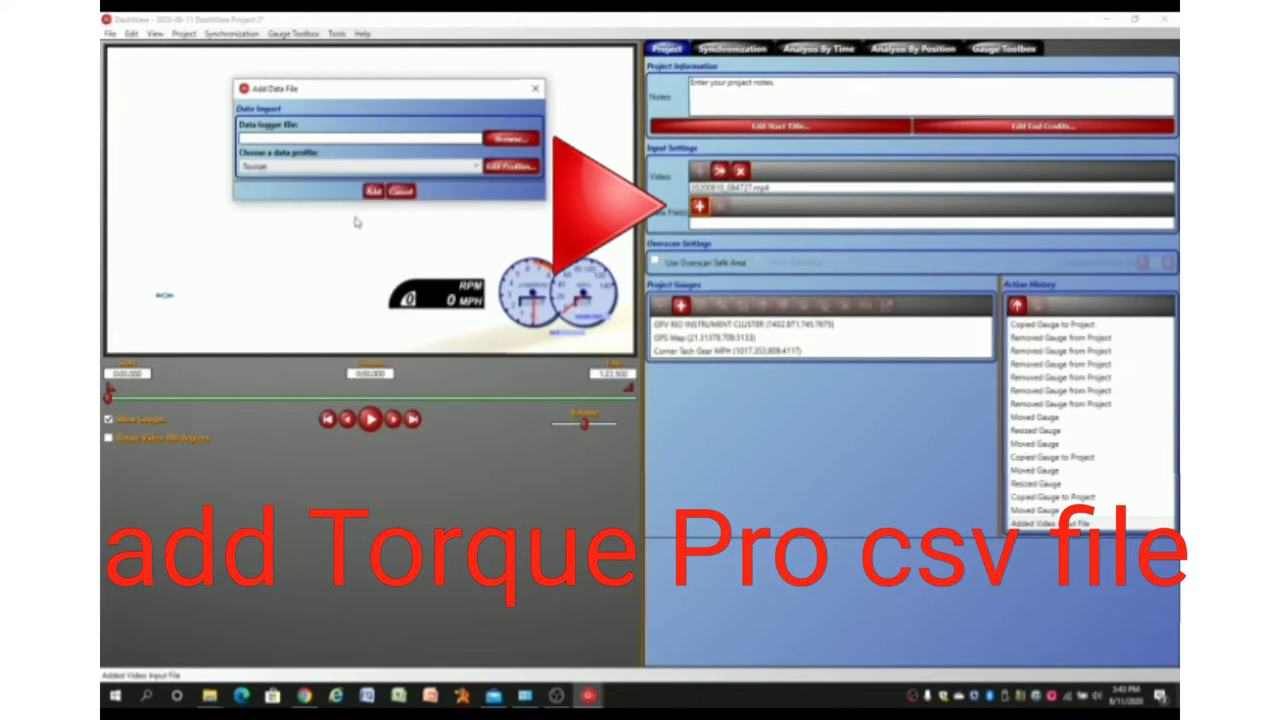
# - Browse to the torqueLogs folder and attach a trackLog csv as the data file
pyautogui.click(512, 138)
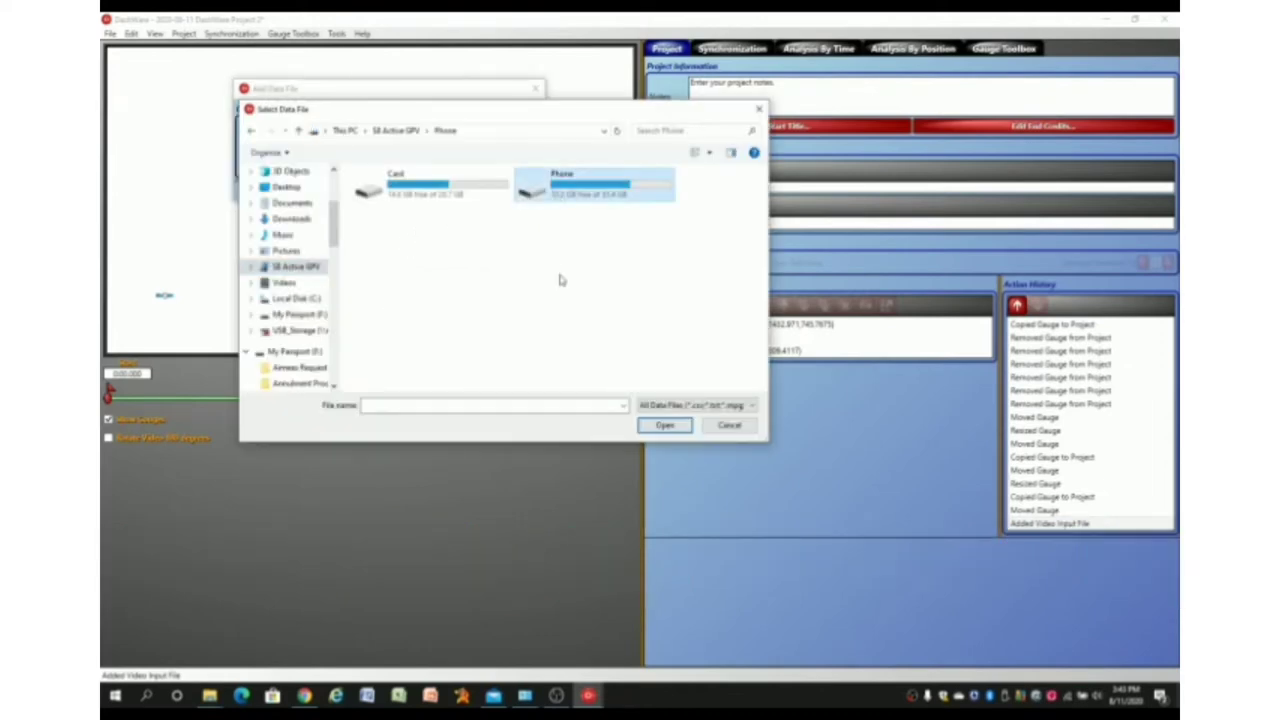
pyautogui.doubleClick(594, 184)
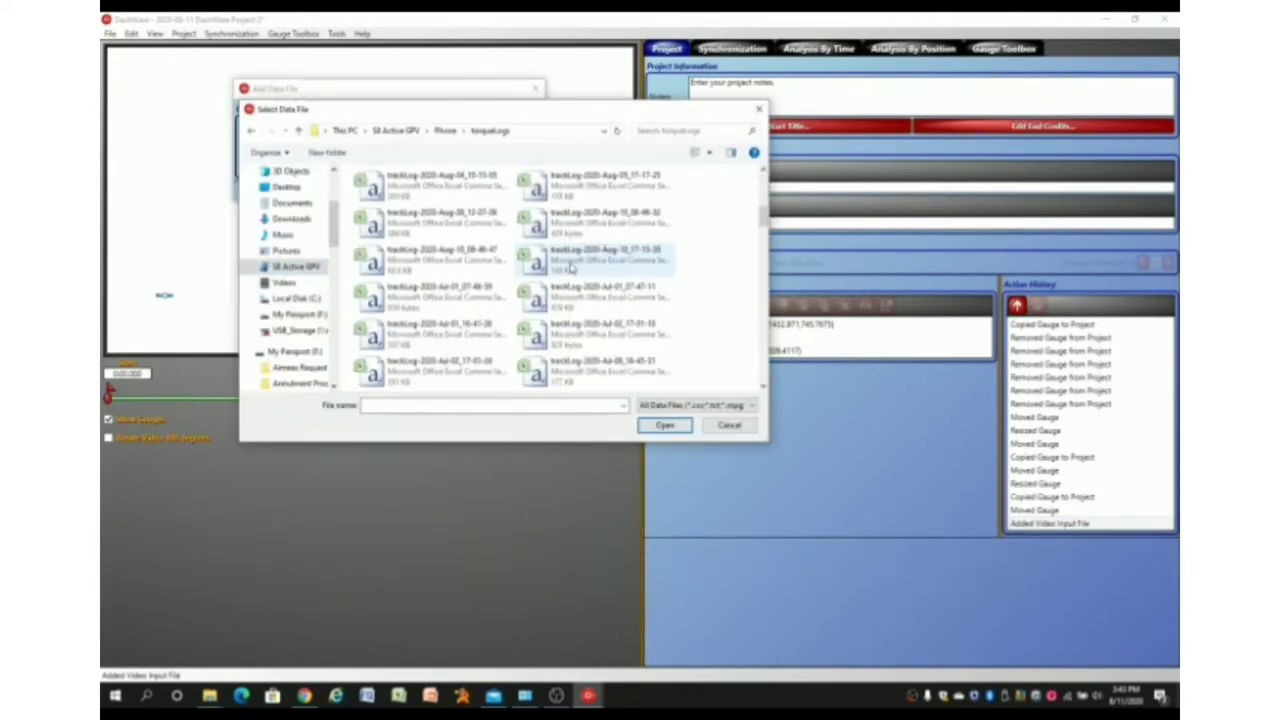
pyautogui.click(440, 332)
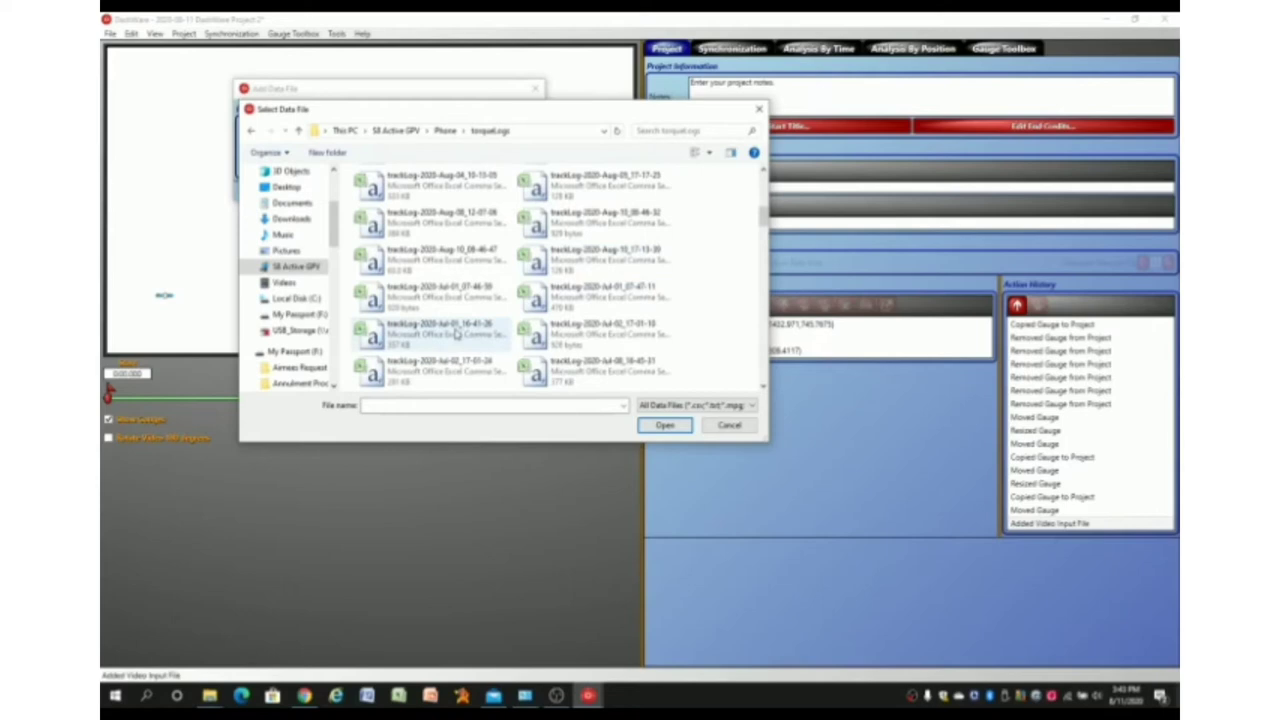
pyautogui.click(440, 258)
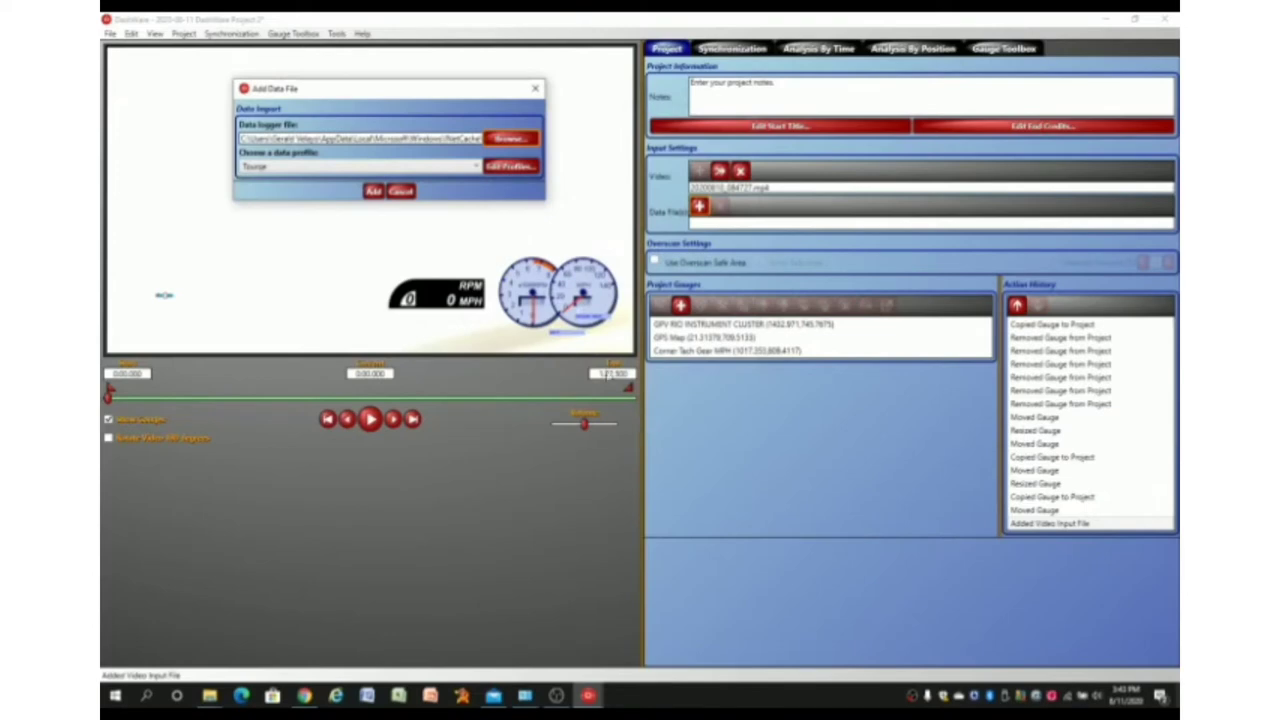
pyautogui.click(400, 192)
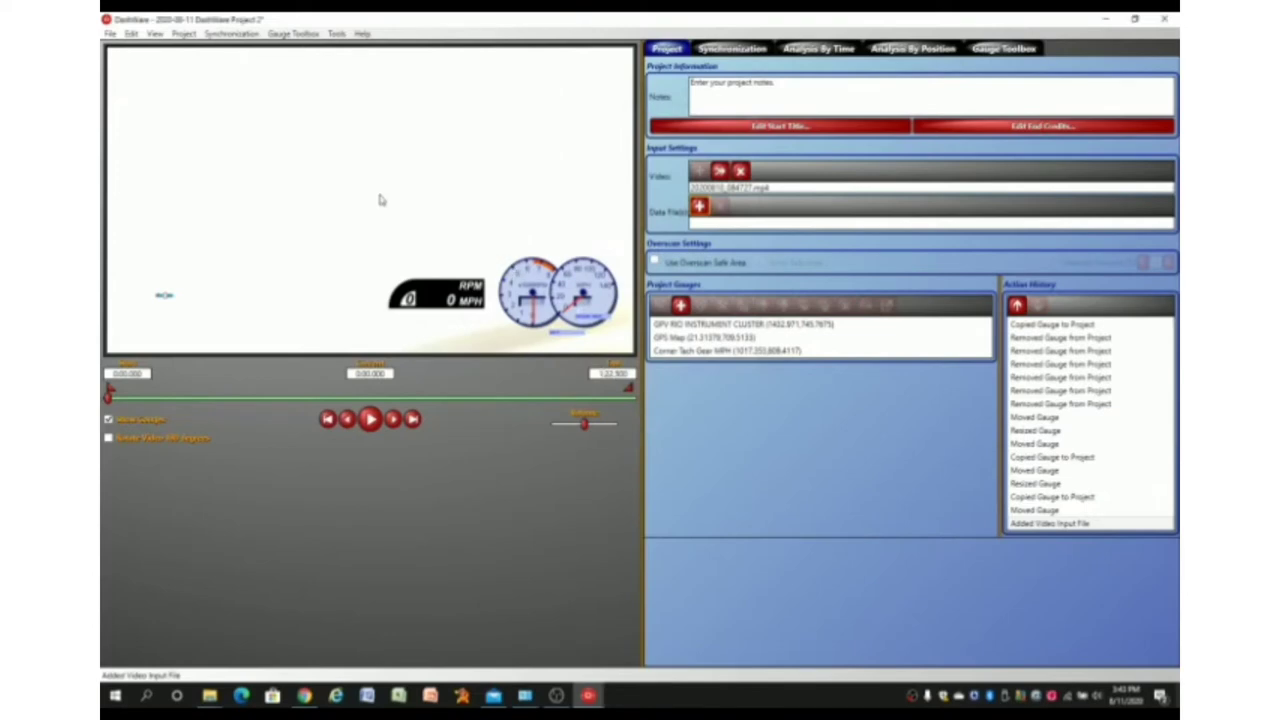
# - Preview the project and switch to the Synchronization view
pyautogui.click(700, 212)
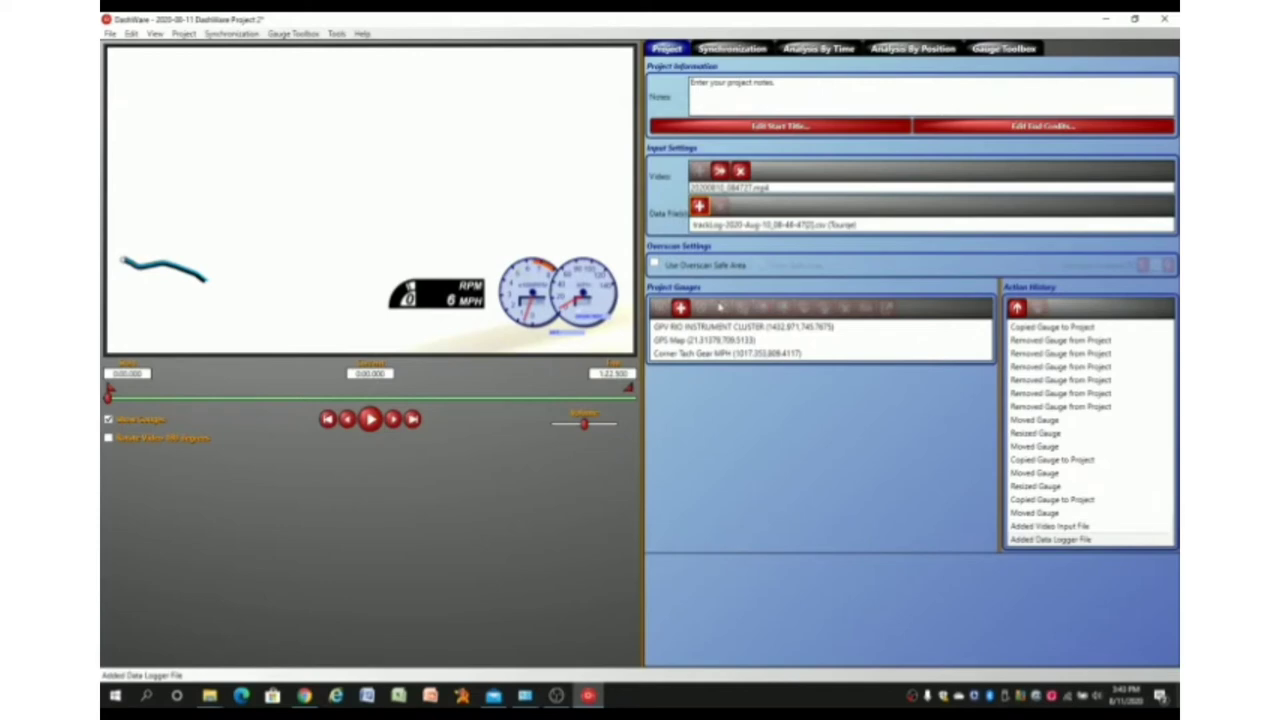
pyautogui.click(370, 420)
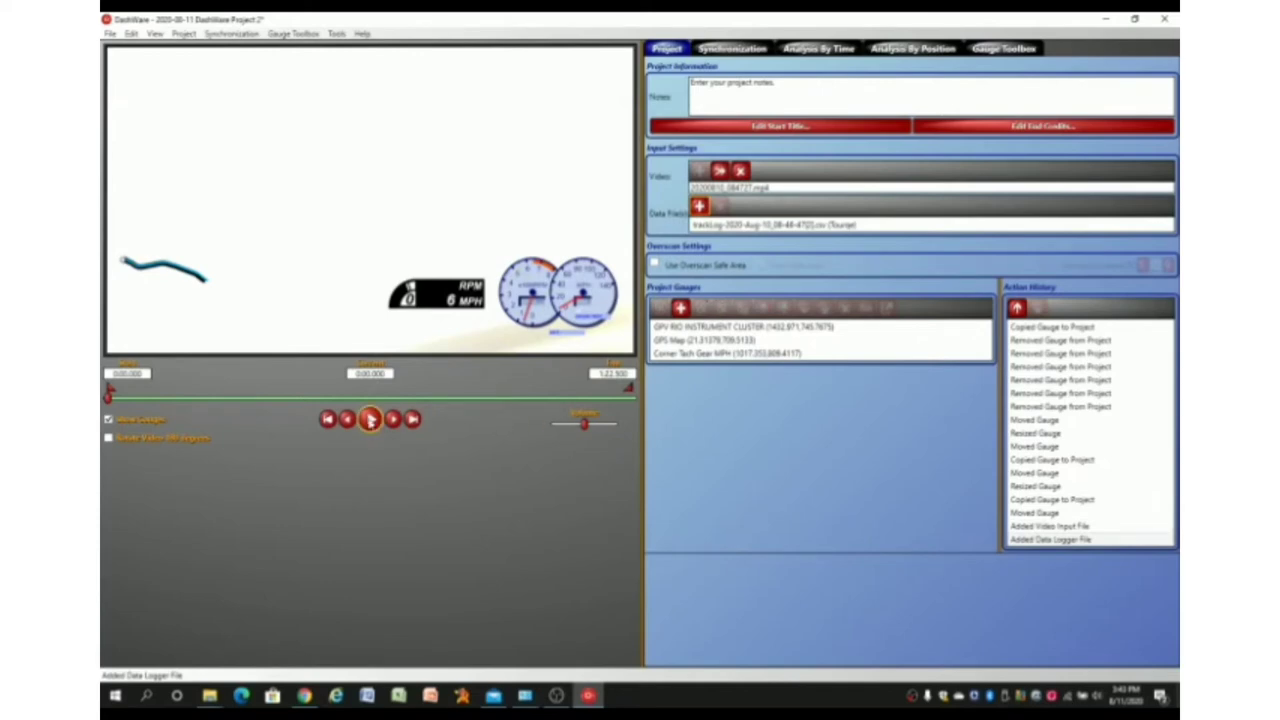
pyautogui.click(732, 48)
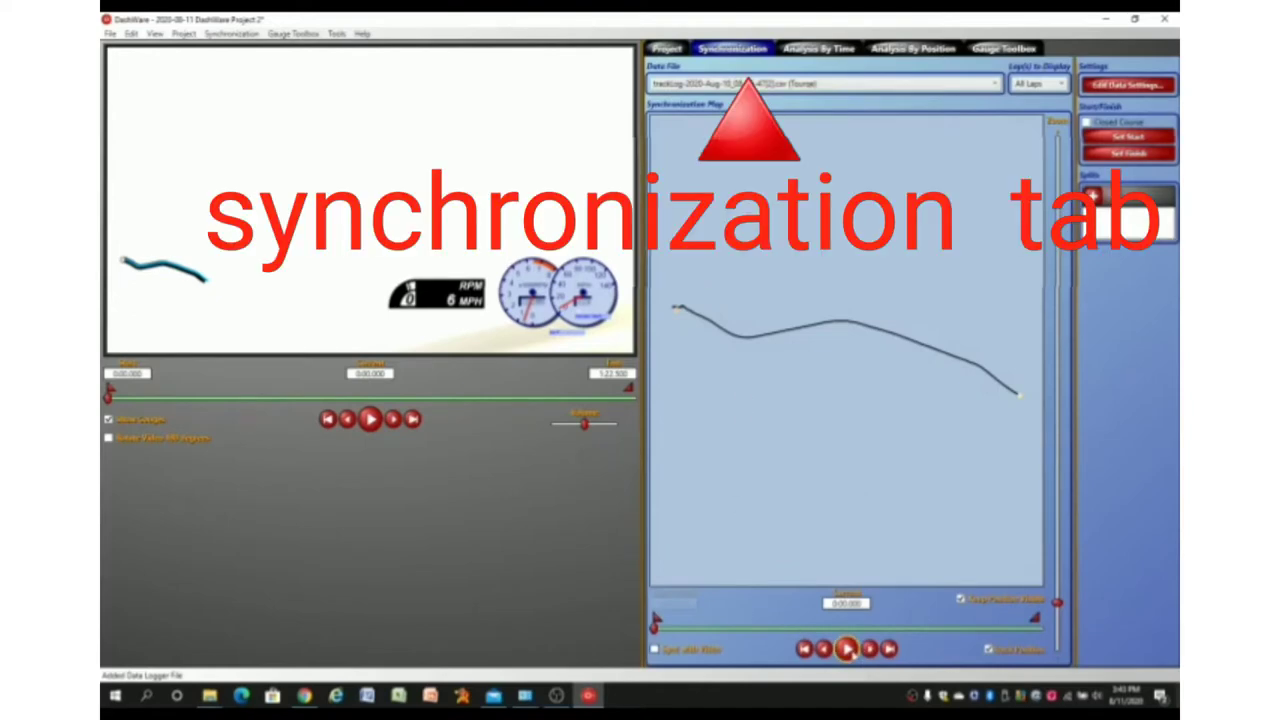
# - Play the course-map data and the dashcam video, pausing where the car starts moving
pyautogui.click(848, 648)
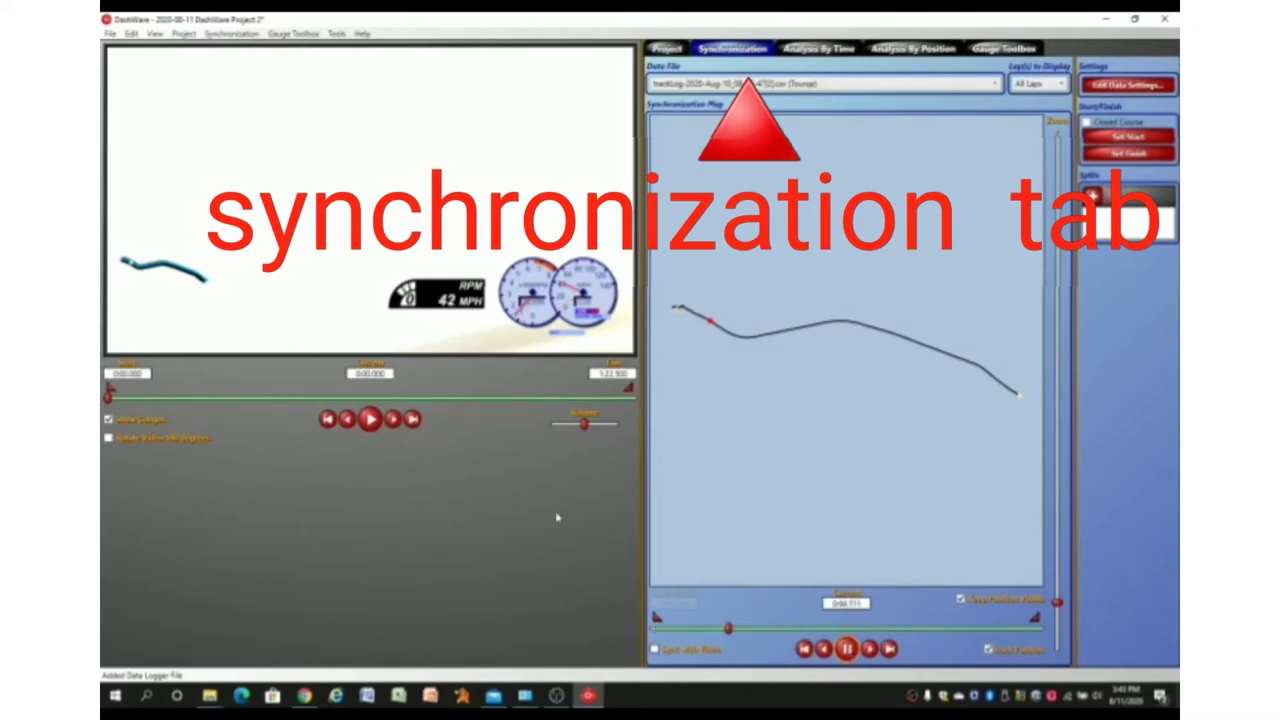
pyautogui.click(370, 420)
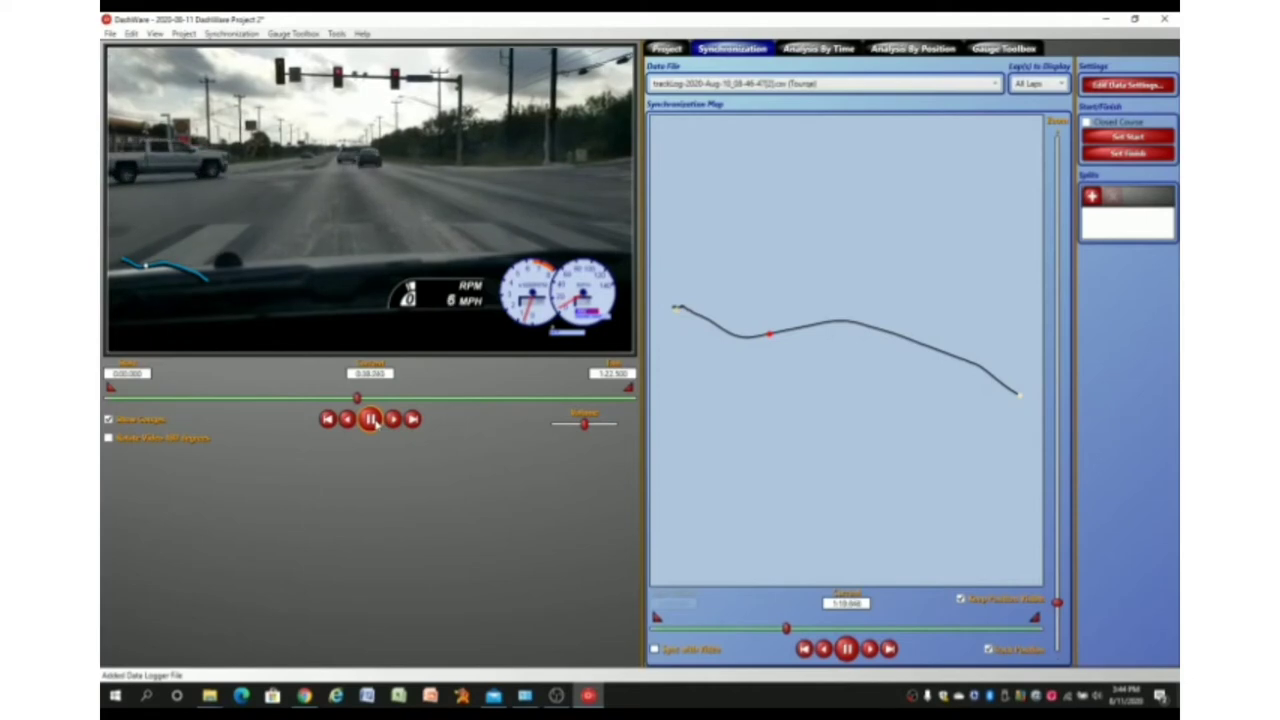
pyautogui.click(372, 418)
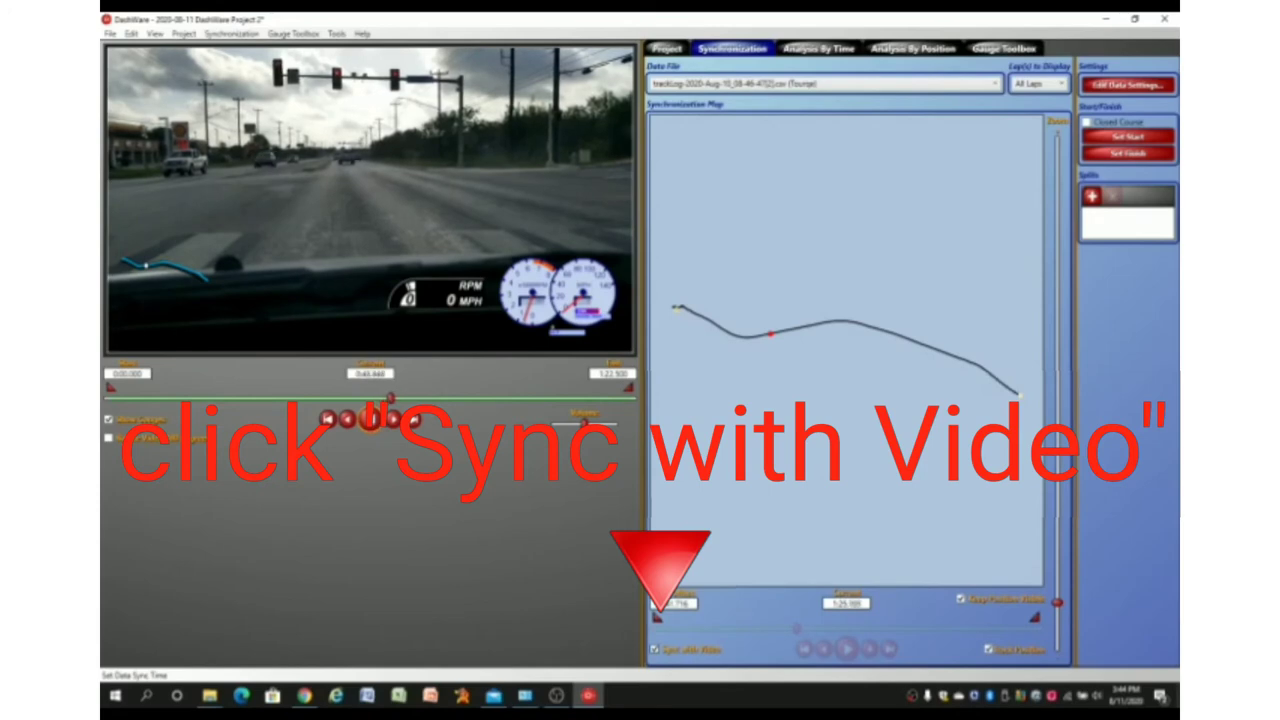
# - Sync the data with the video and render the output via Create Video
pyautogui.click(128, 32)
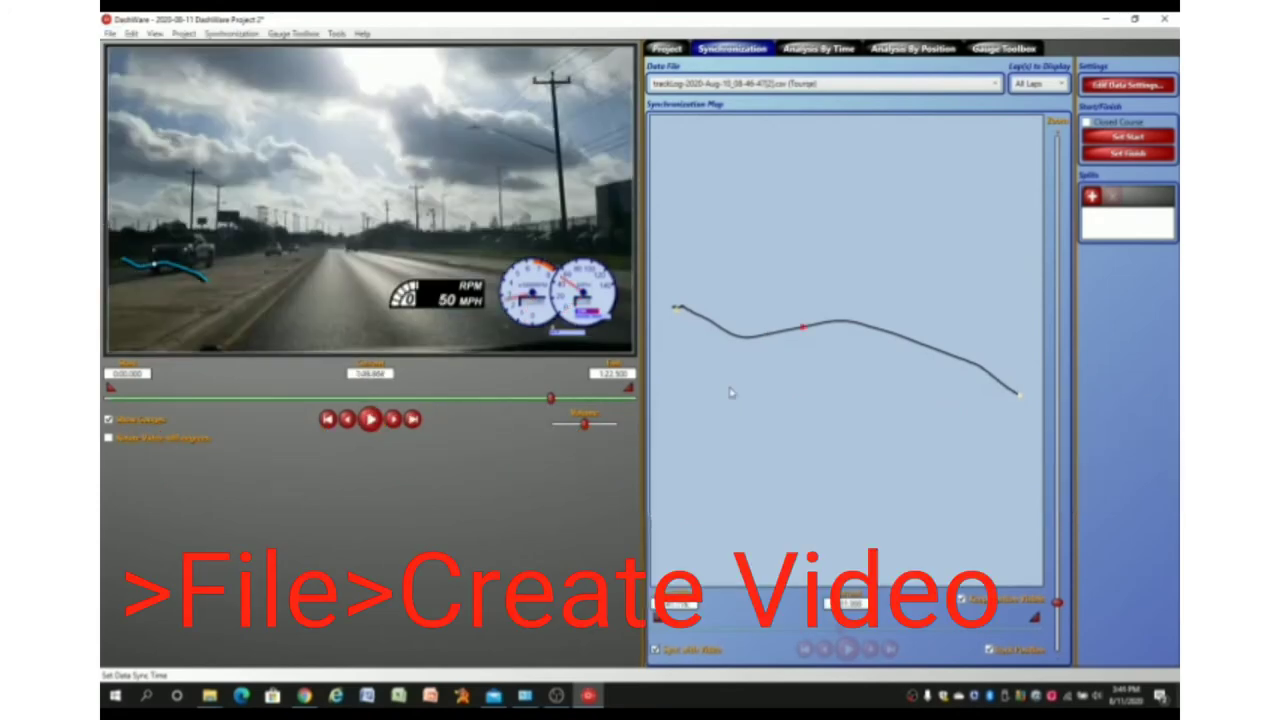
pyautogui.click(110, 32)
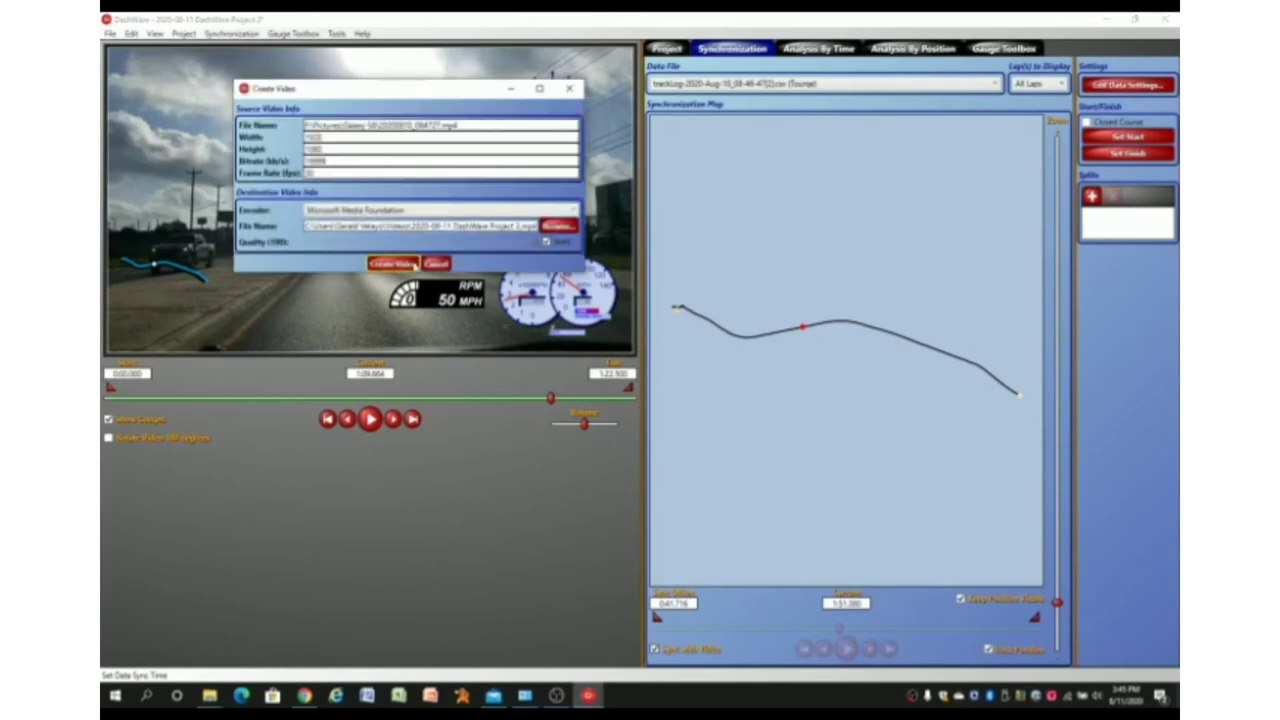
pyautogui.click(392, 264)
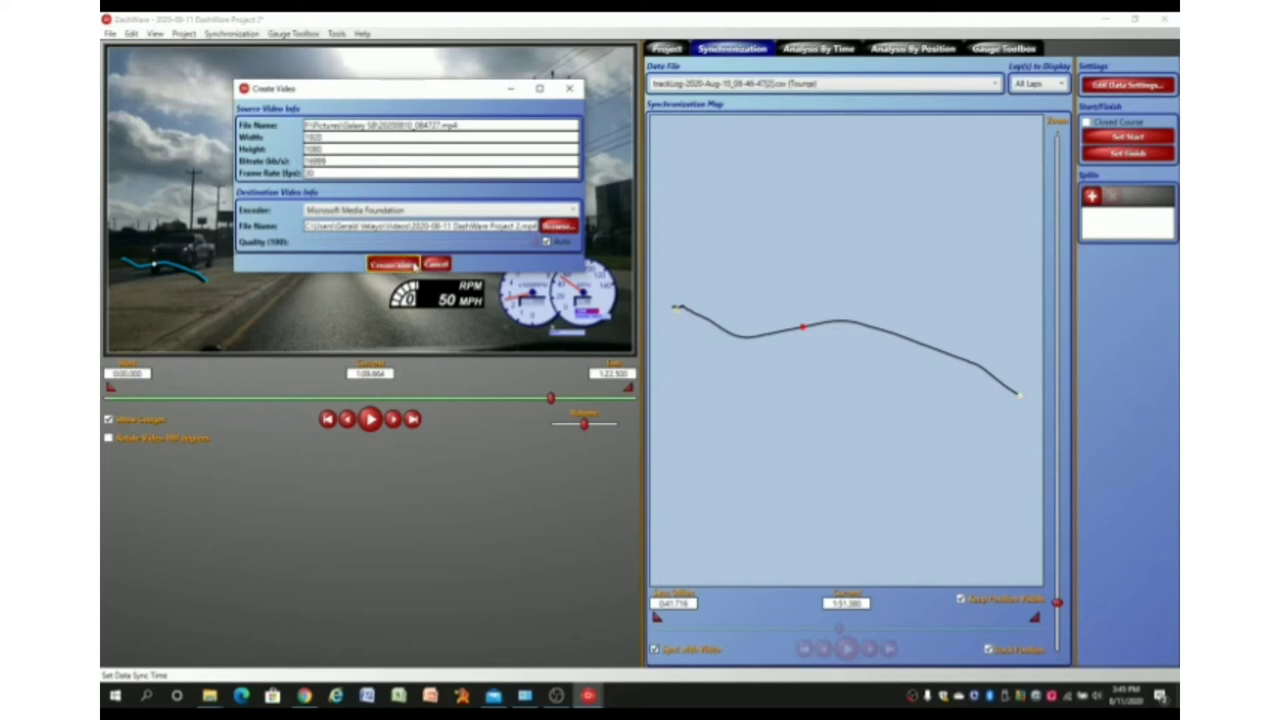
pyautogui.click(390, 264)
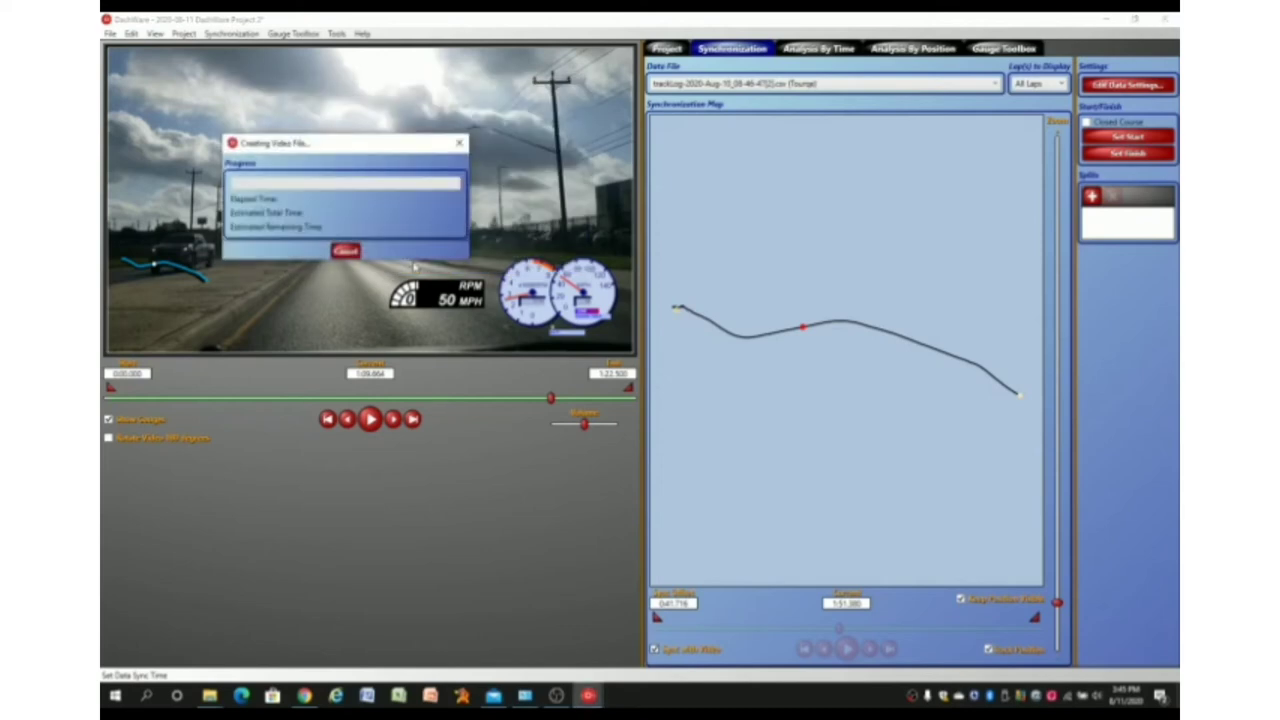